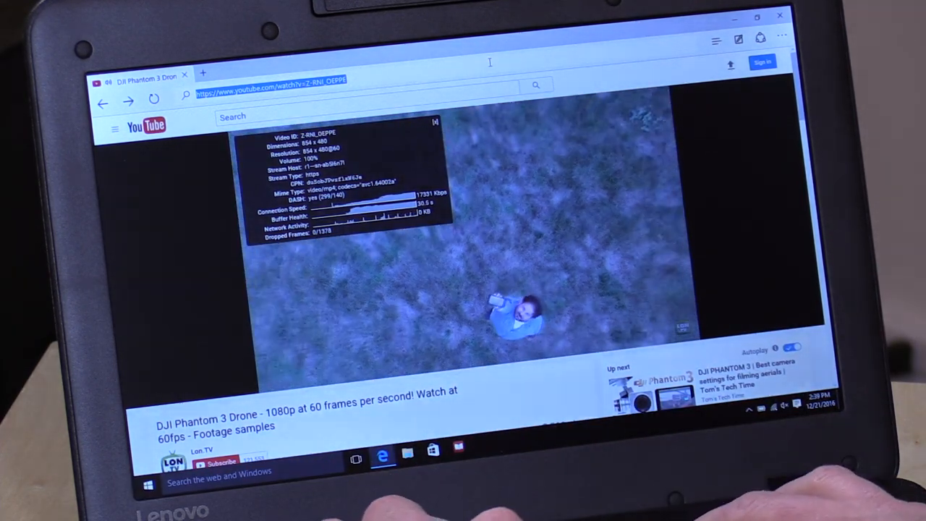
- Navigate from the YouTube drone video to the NASA website by entering nasa in the address bar
{"action": "type", "text": "nasa.gov/exploration/systems/sls/multimedia/plug-into-NASA-SLS-fuel-tank"}
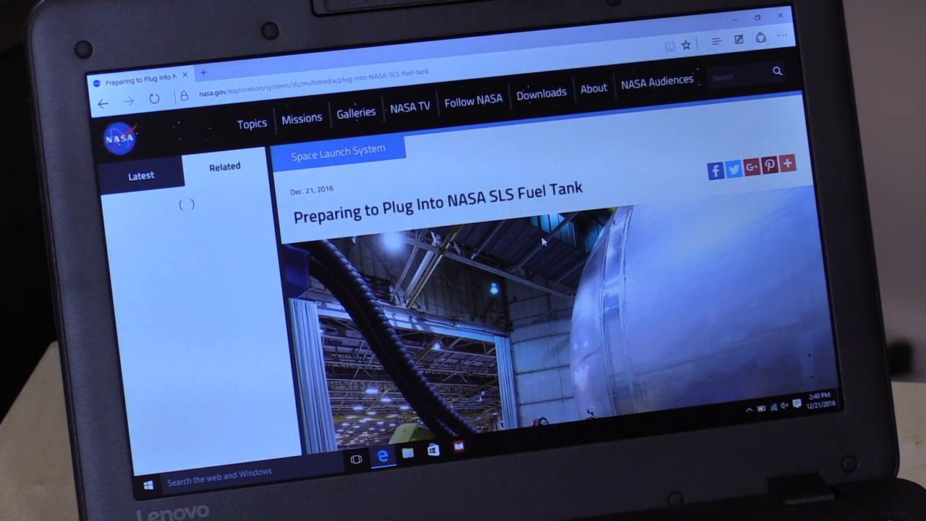
- Open the Space Launch System article "Preparing to Plug Into NASA SLS Fuel Tank"
{"action": "left_click", "coordinate": [570, 299]}
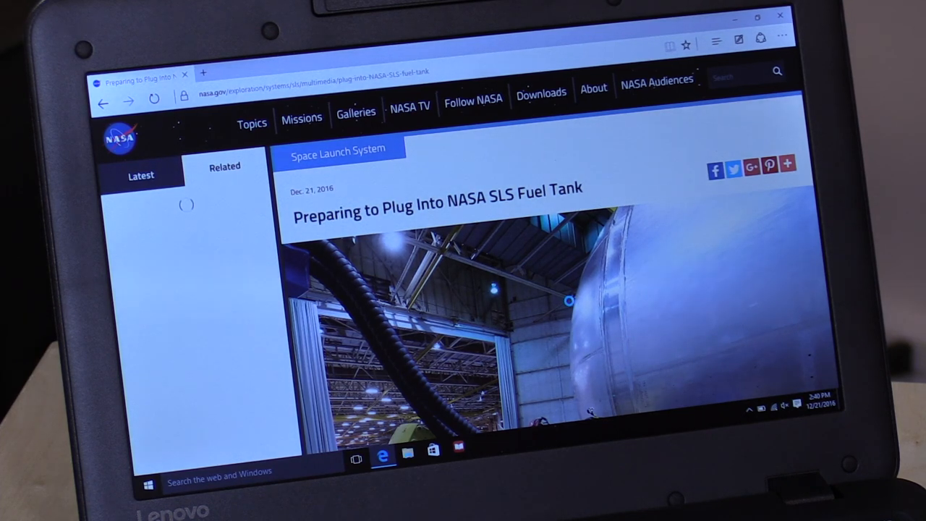
{"action": "mouse_move", "coordinate": [669, 171]}
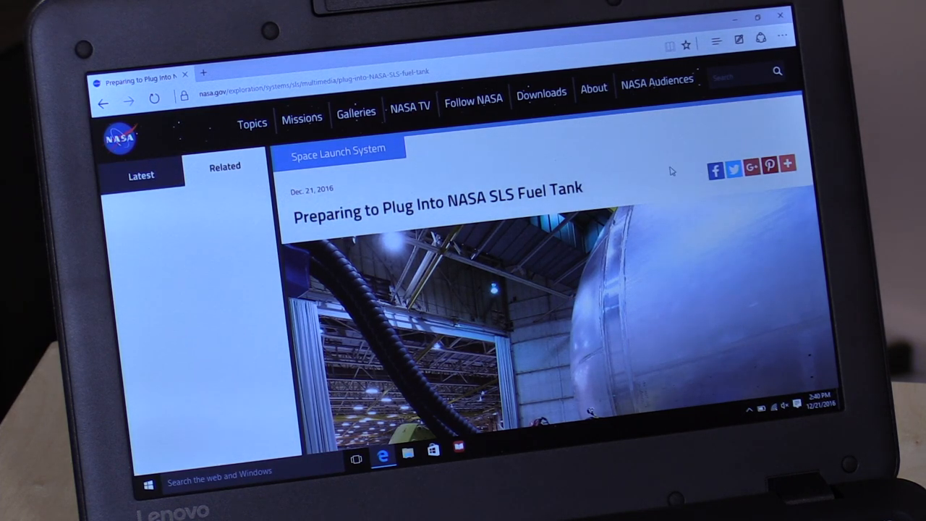
{"action": "left_click", "coordinate": [226, 167]}
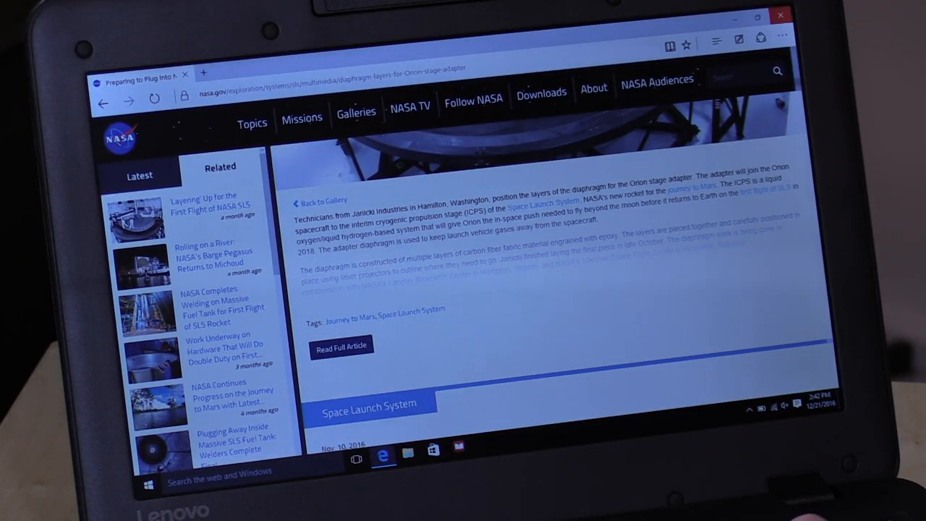
- Switch from the NASA page to the Word newsletter template "How to Use This Template"
{"action": "left_click", "coordinate": [483, 449]}
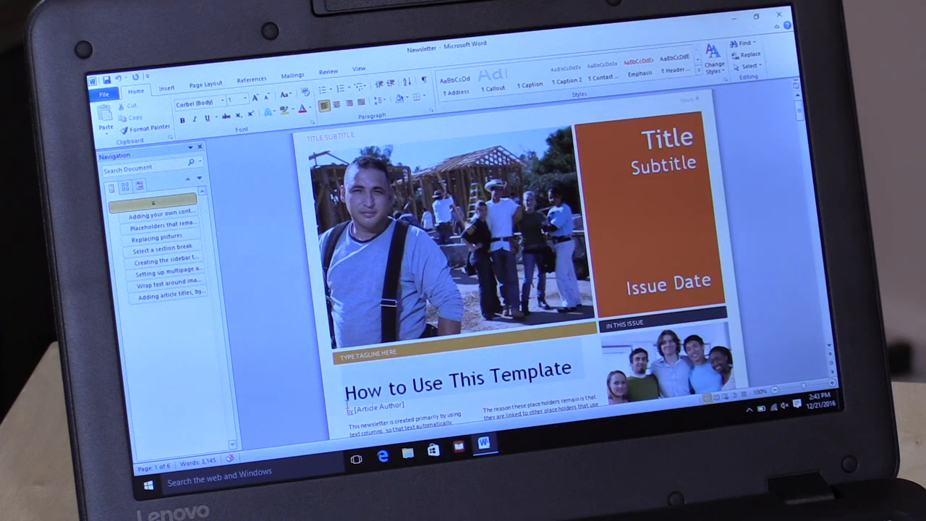
- Scroll down the newsletter template through its Formatting Tips section and sidebar statistics
{"action": "scroll", "scroll_direction": "down", "scroll_amount": 3}
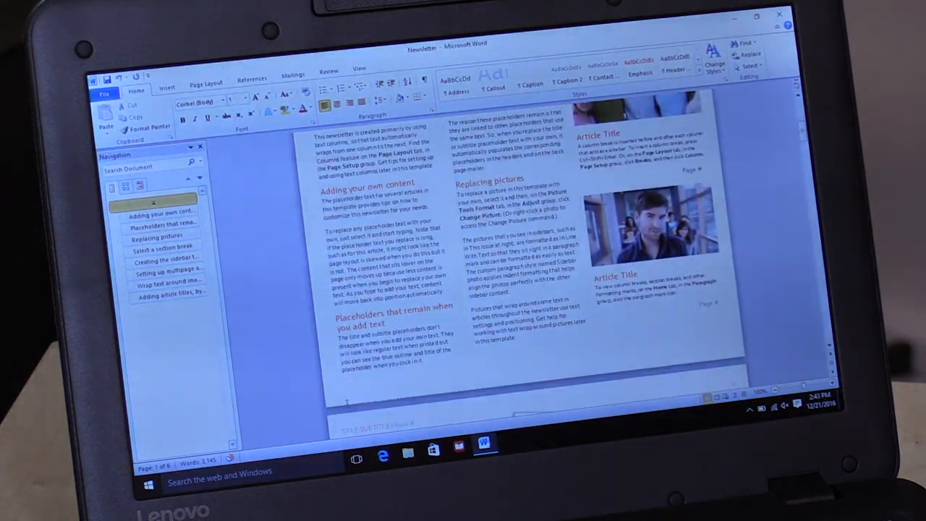
{"action": "scroll", "scroll_direction": "down", "scroll_amount": 3}
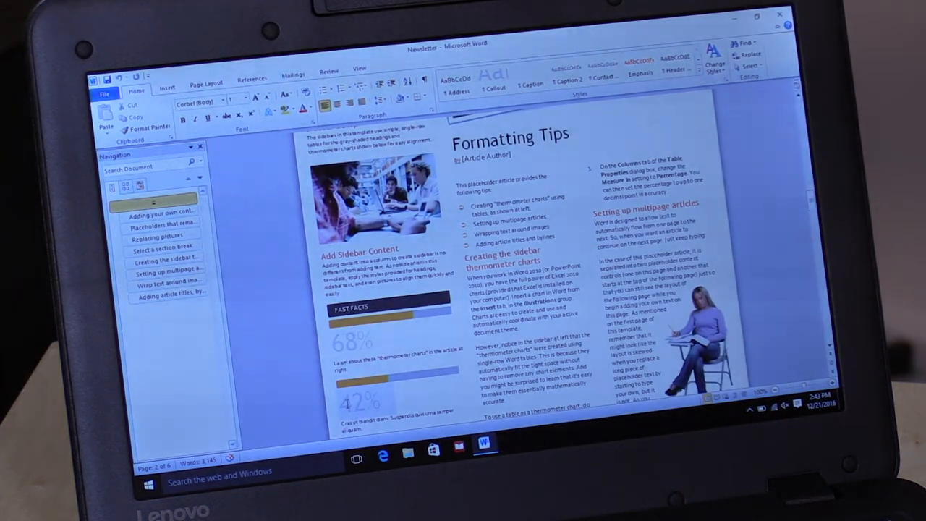
{"action": "scroll", "scroll_direction": "down", "scroll_amount": 3}
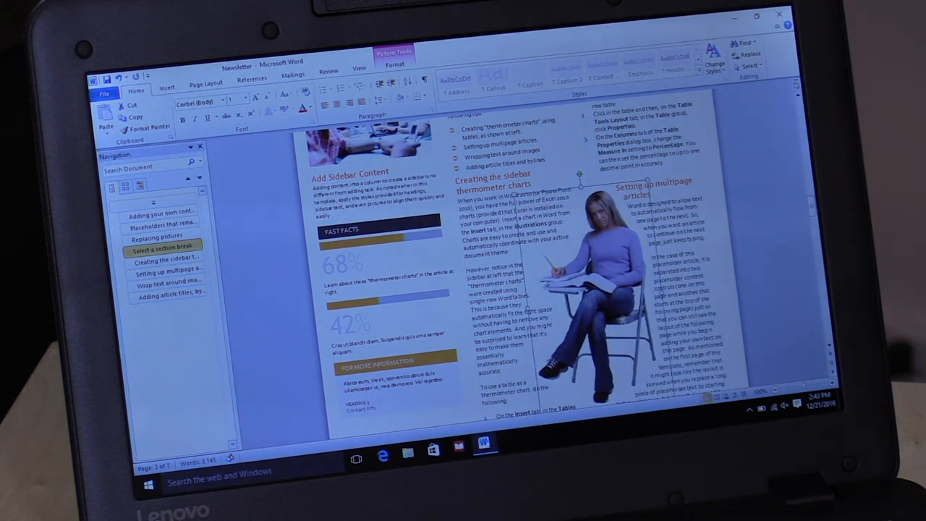
{"action": "scroll", "scroll_direction": "down", "scroll_amount": 3}
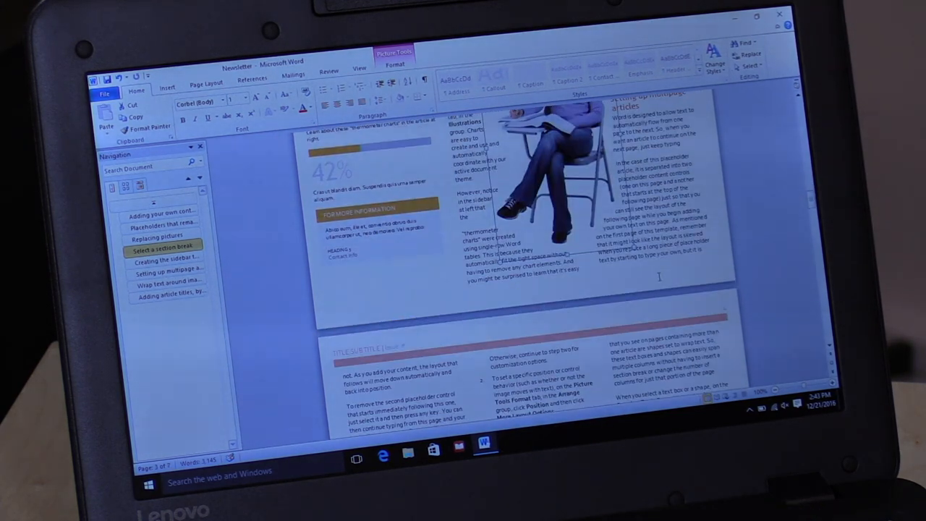
{"action": "scroll", "scroll_direction": "down", "scroll_amount": 3}
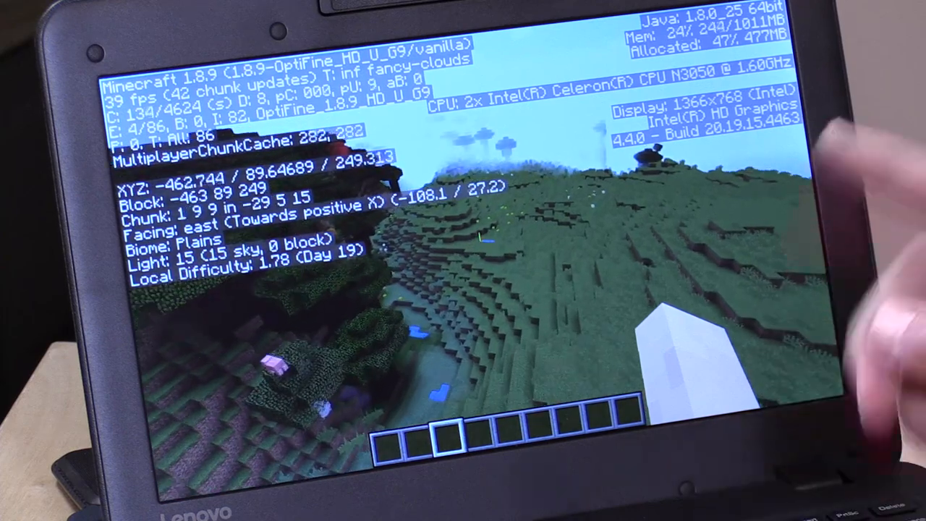
- Walk east across the grassy hills from the plains into the roofed forest with F3 debug shown
{"action": "key", "text": "w"}
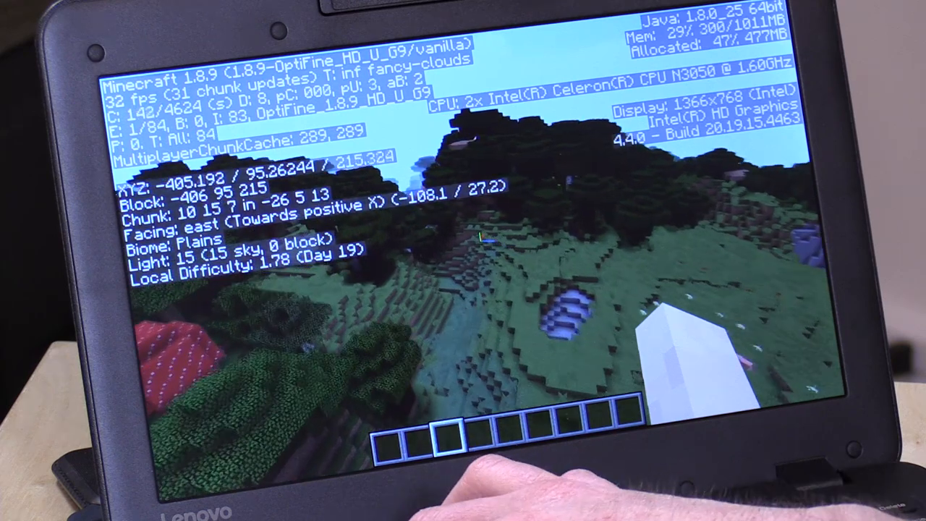
{"action": "key", "text": "w"}
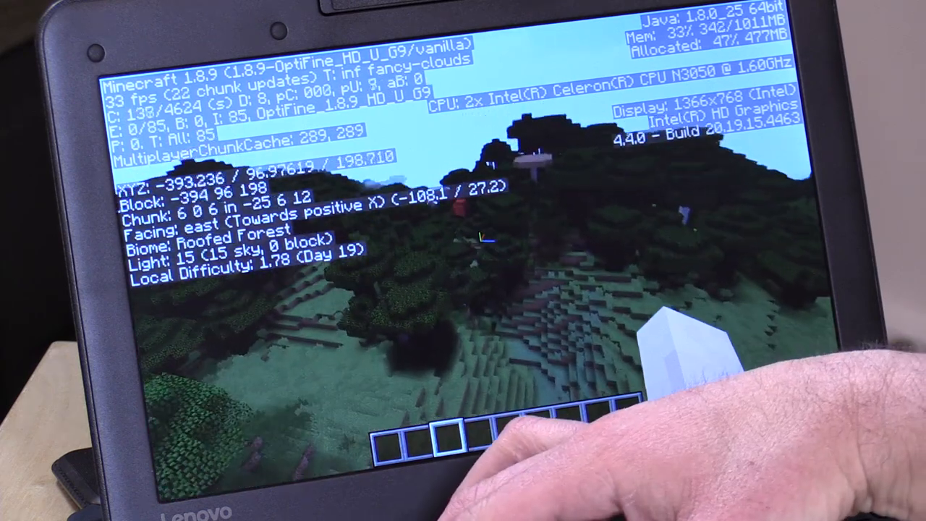